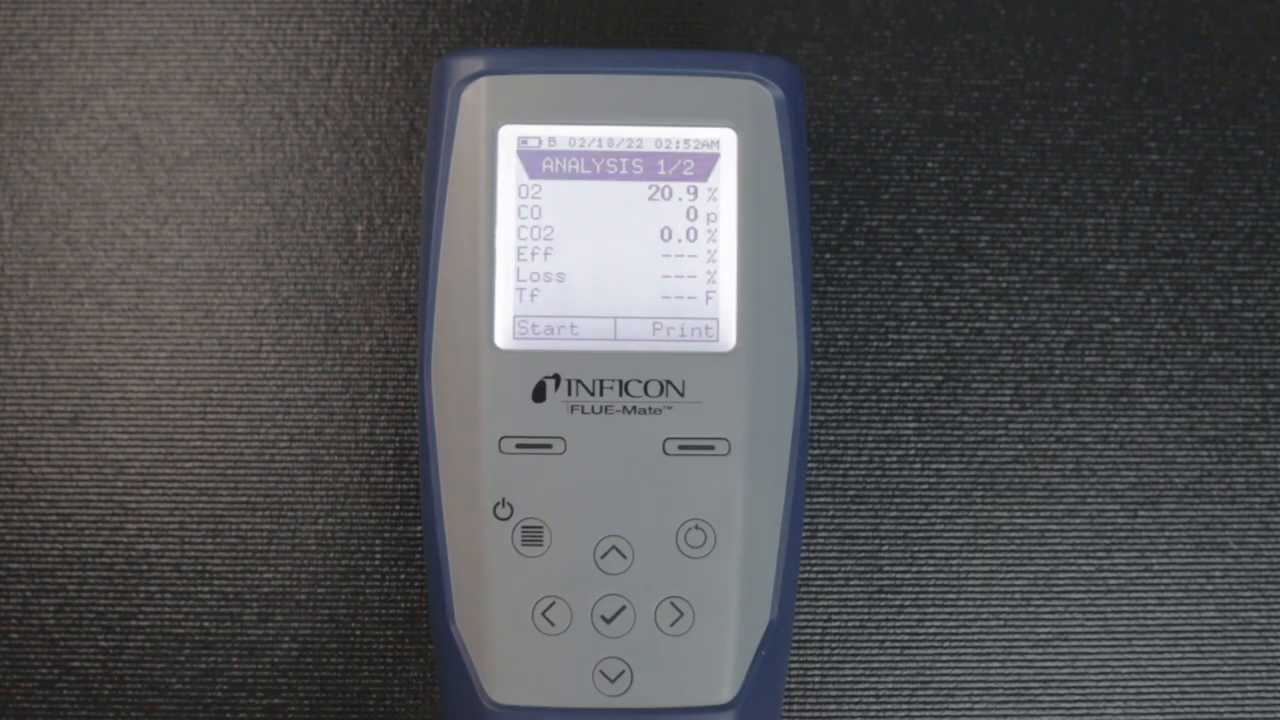
# Choose Comb. analysis as the sample type and confirm Set Analysis to view its settings
pyautogui.click(532, 538)
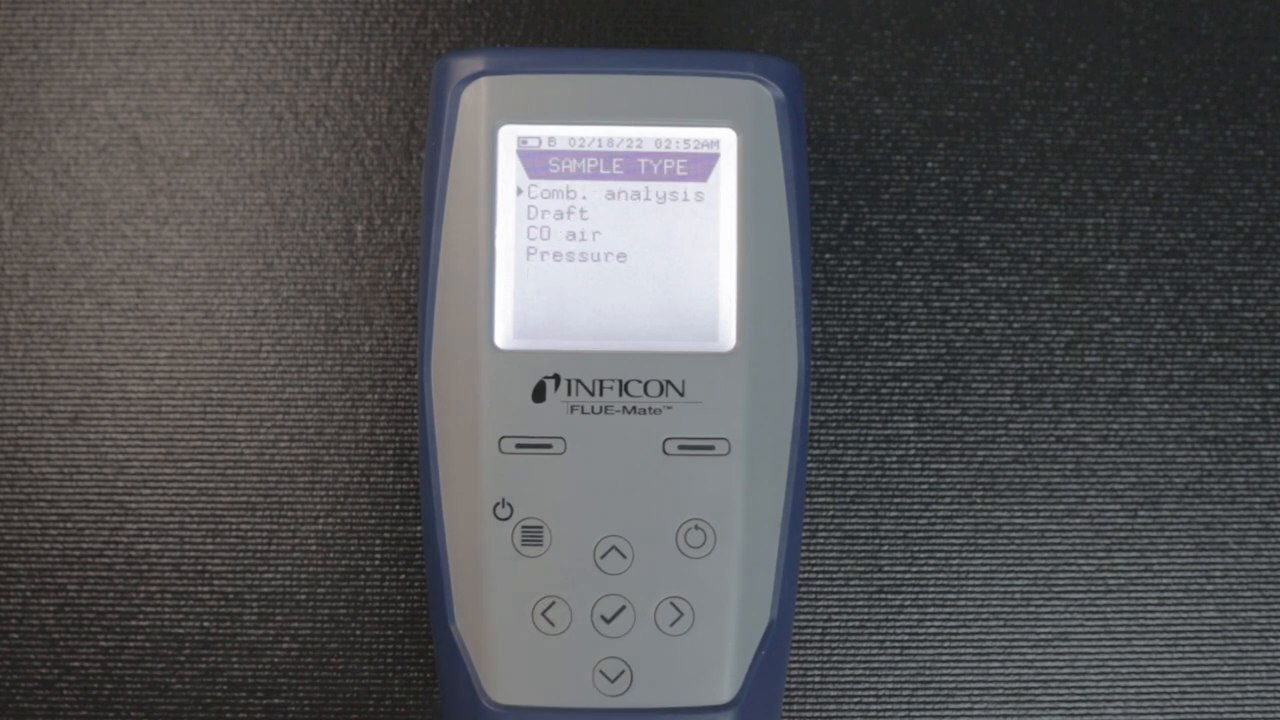
pyautogui.click(612, 616)
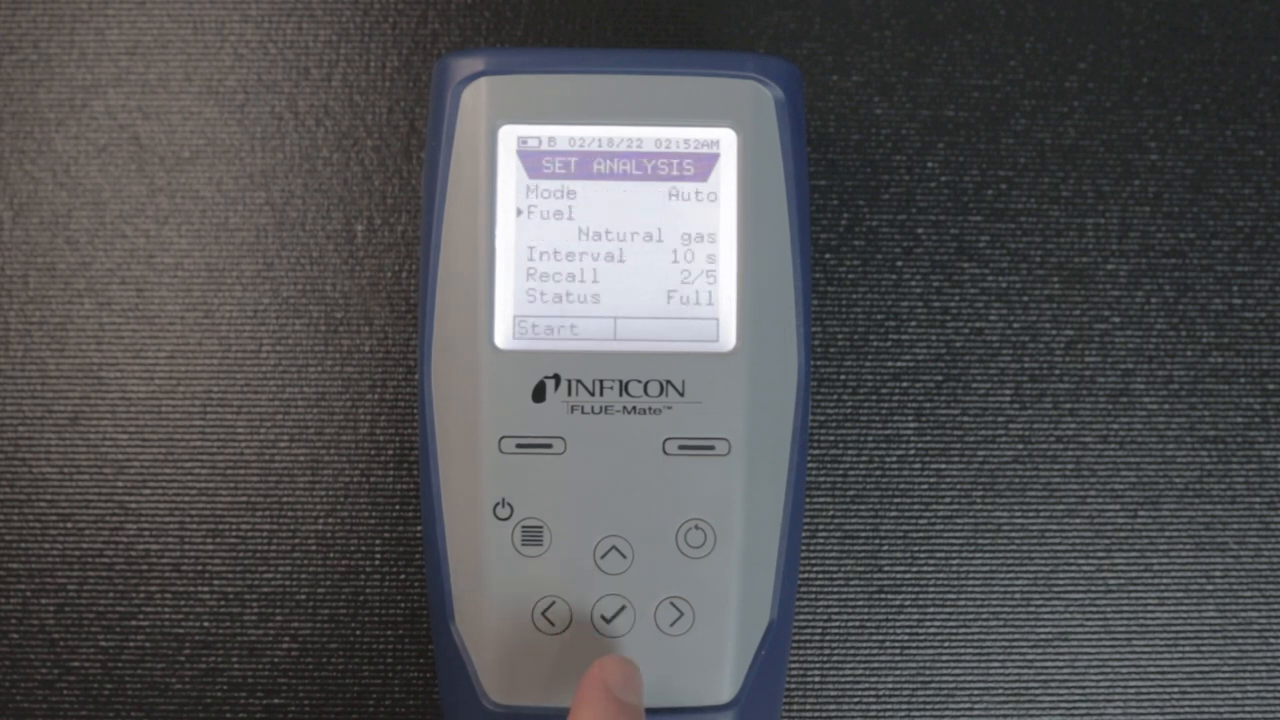
pyautogui.click(612, 616)
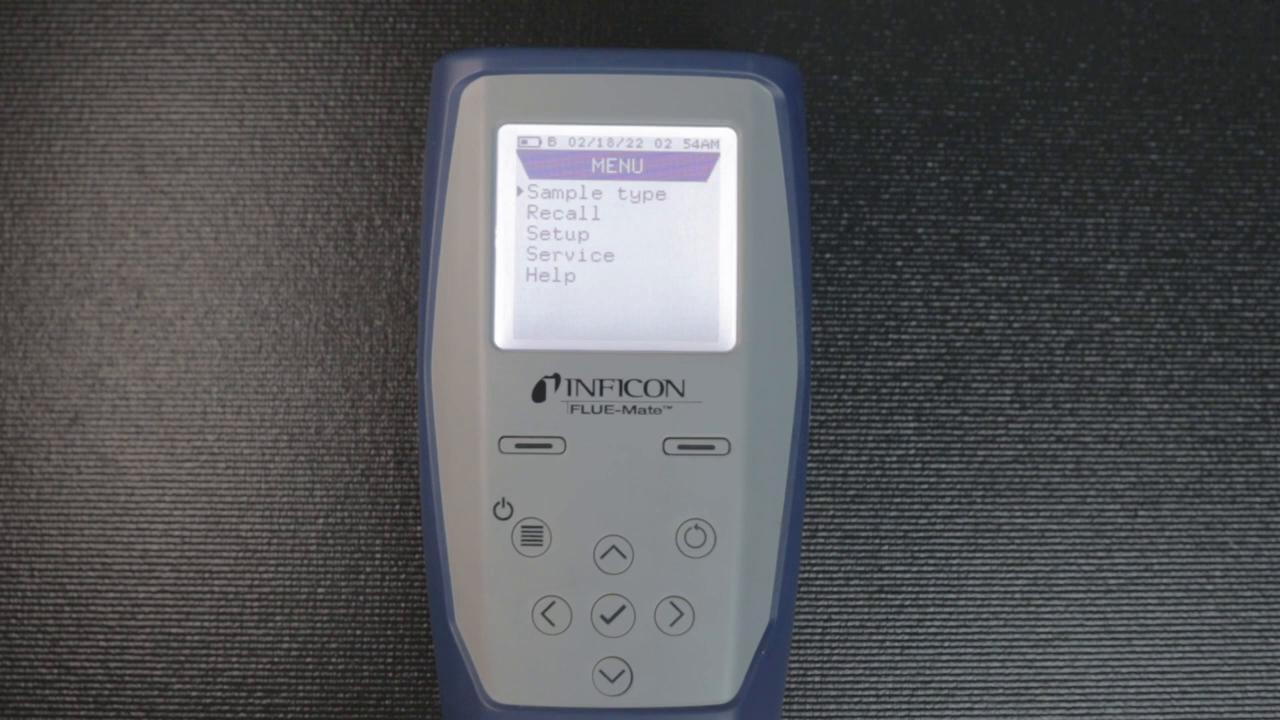
# Bring up the Sample Type list from the menu, offering combustion, draft, CO air and pressure
pyautogui.click(612, 616)
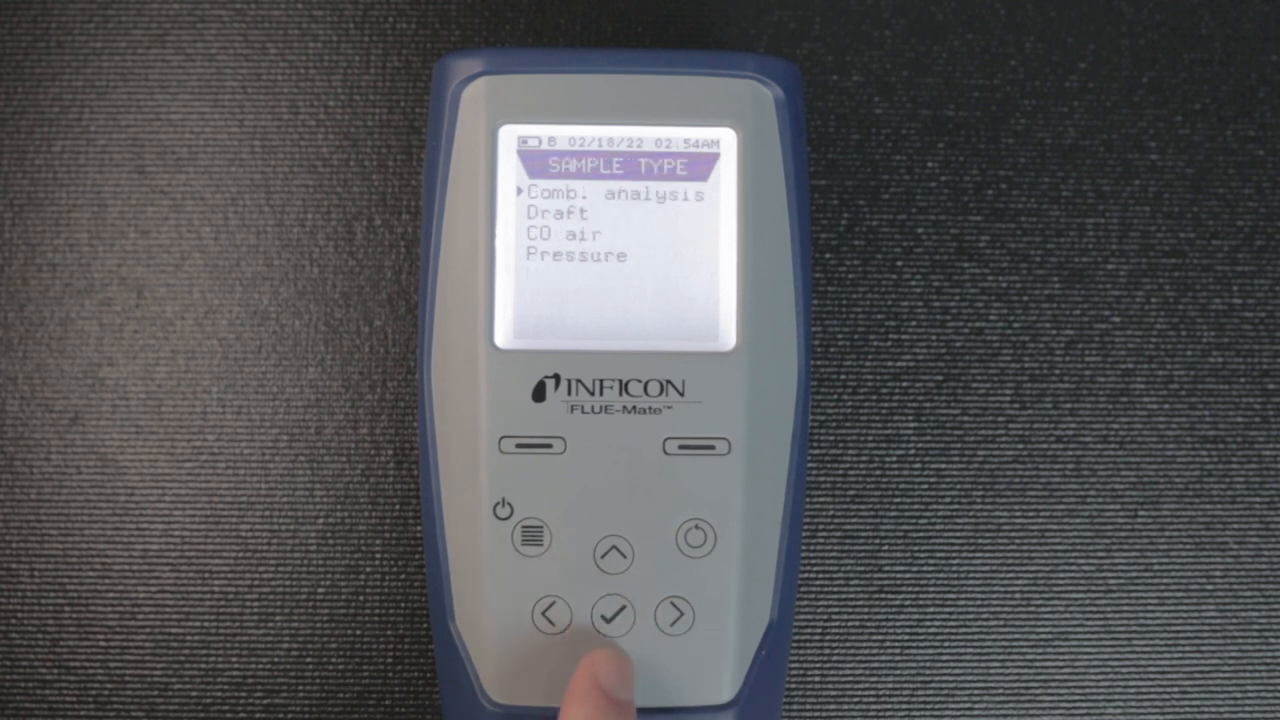